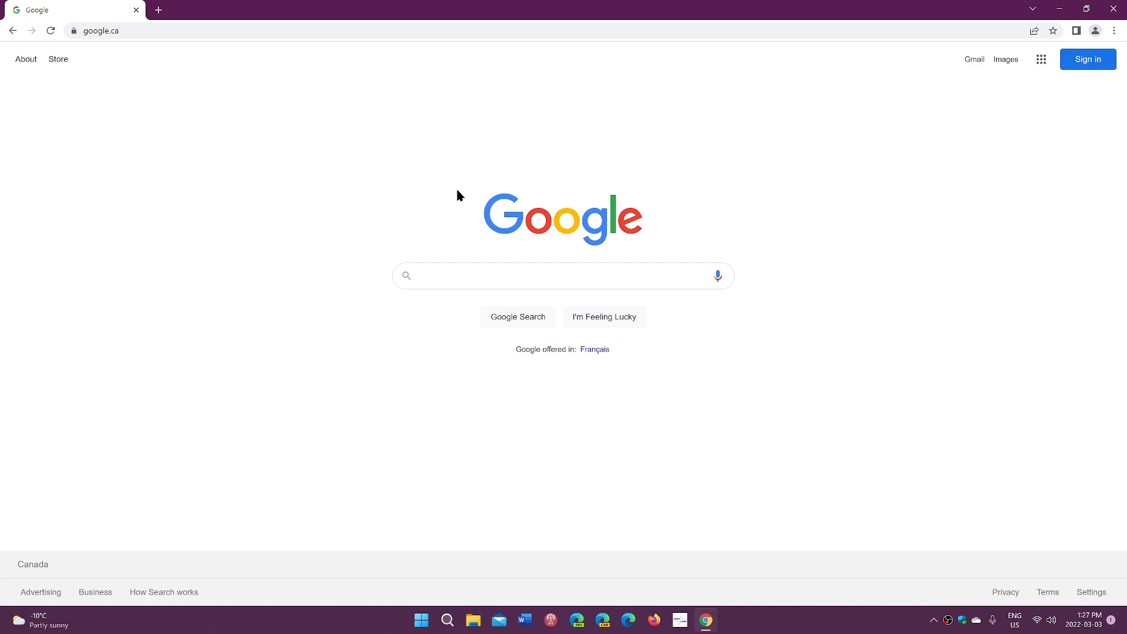
# - Reach the About Chrome page from the browser menu, confirming version 99.0.4844.51 is current
pyautogui.click(563, 274)
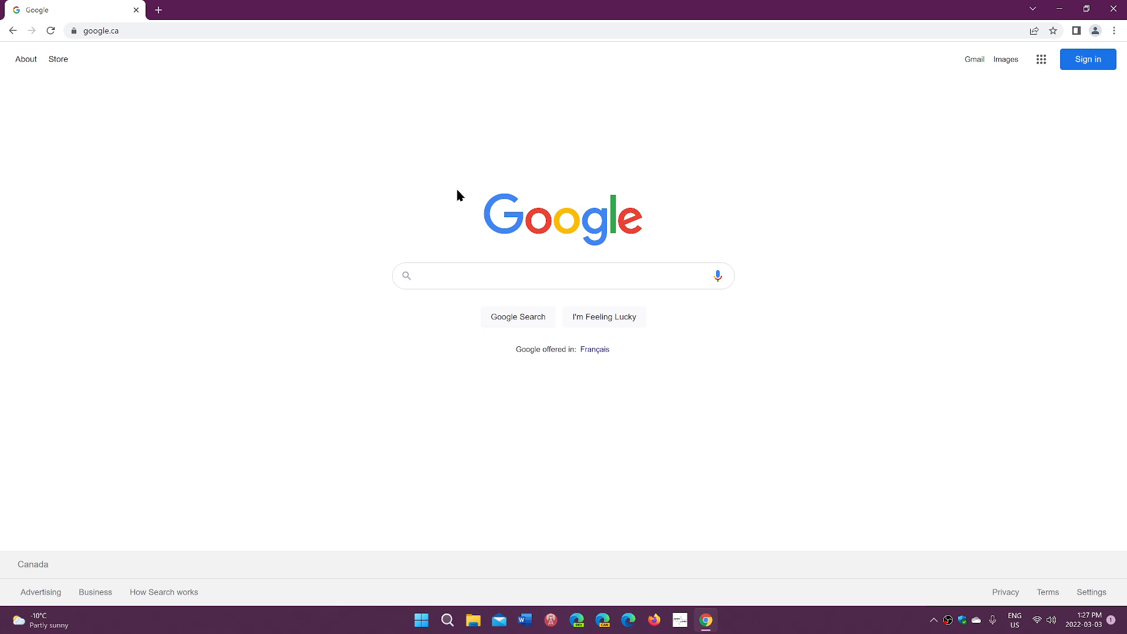
pyautogui.moveTo(727, 253)
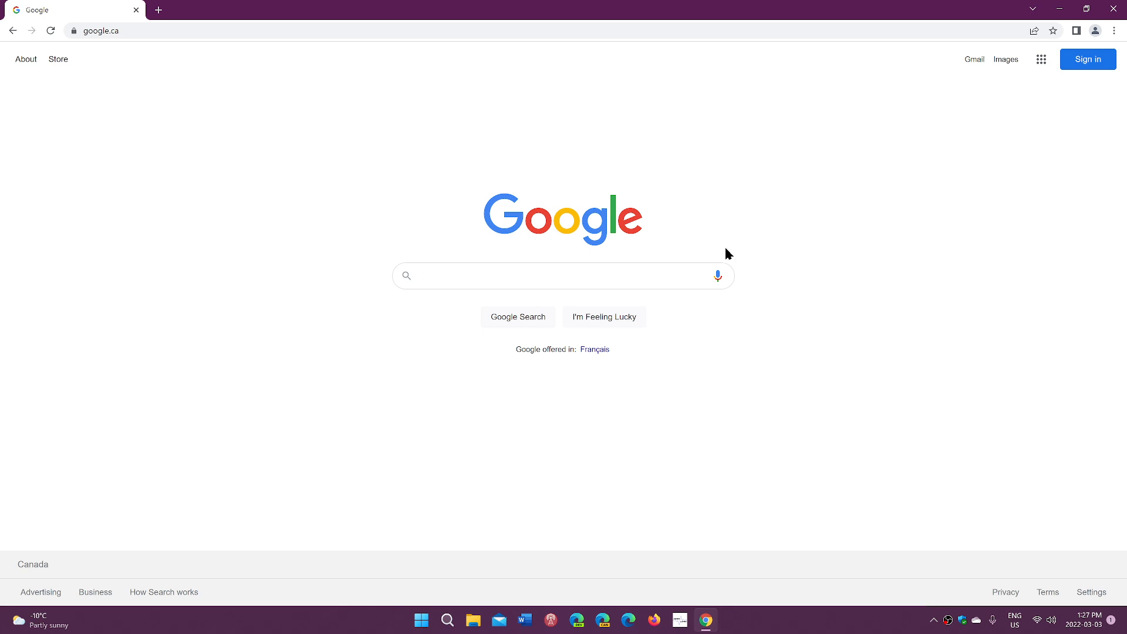
pyautogui.moveTo(847, 165)
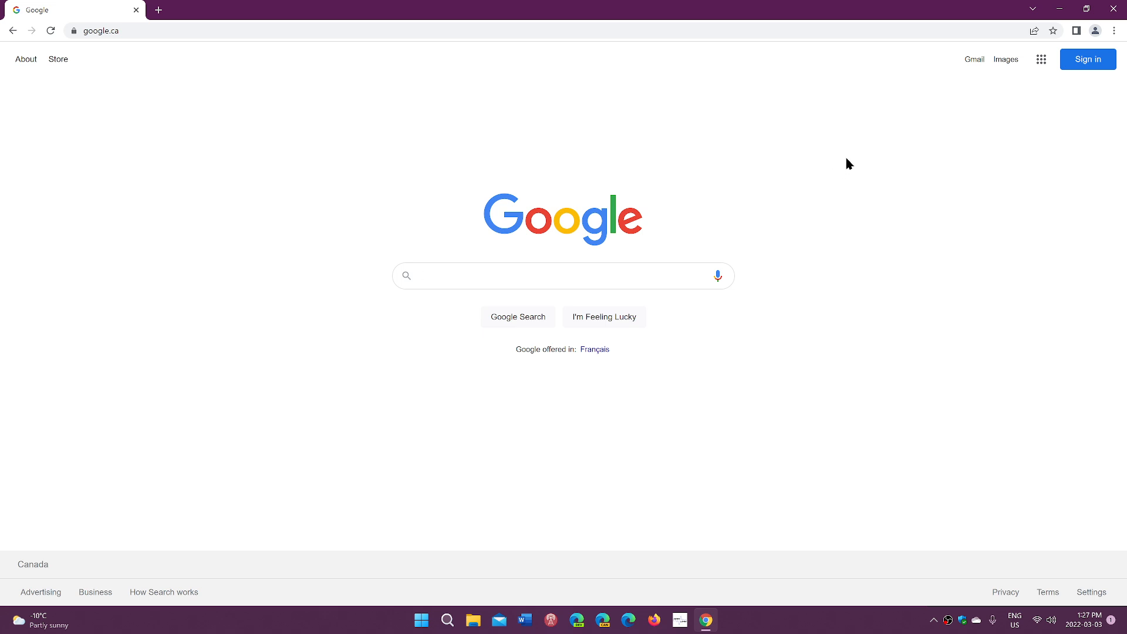
pyautogui.click(562, 275)
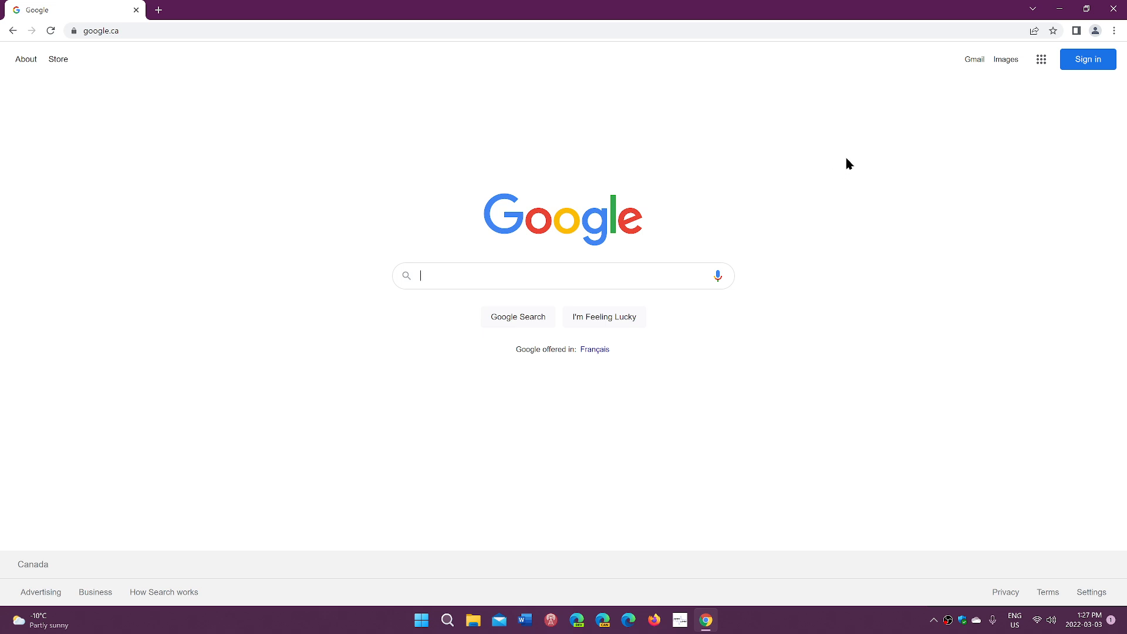
pyautogui.click(1115, 31)
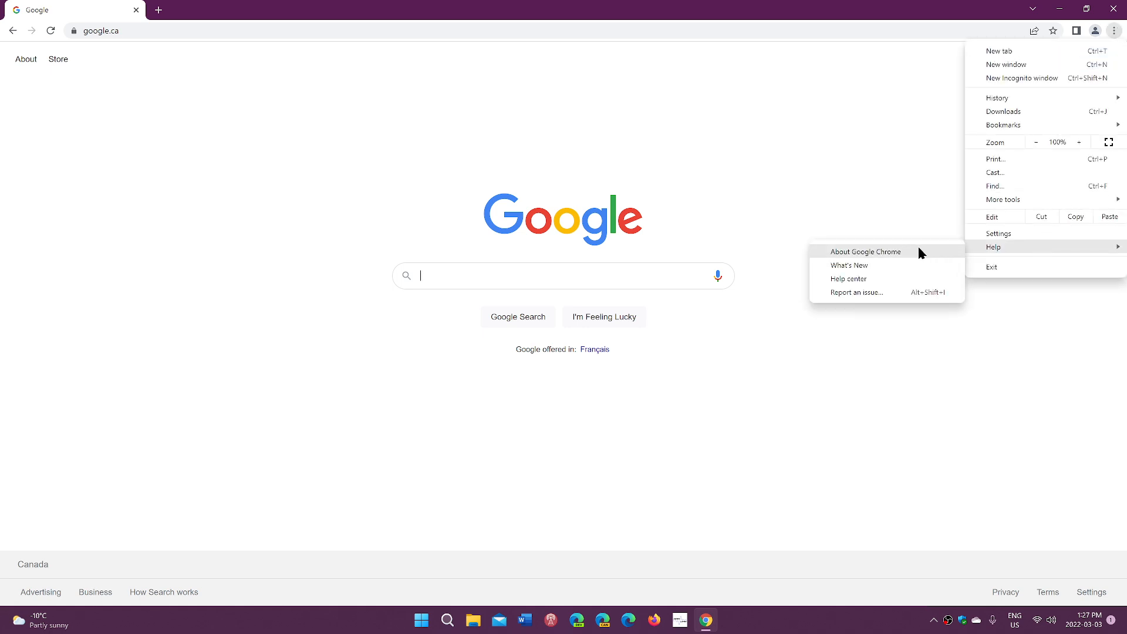
pyautogui.click(866, 251)
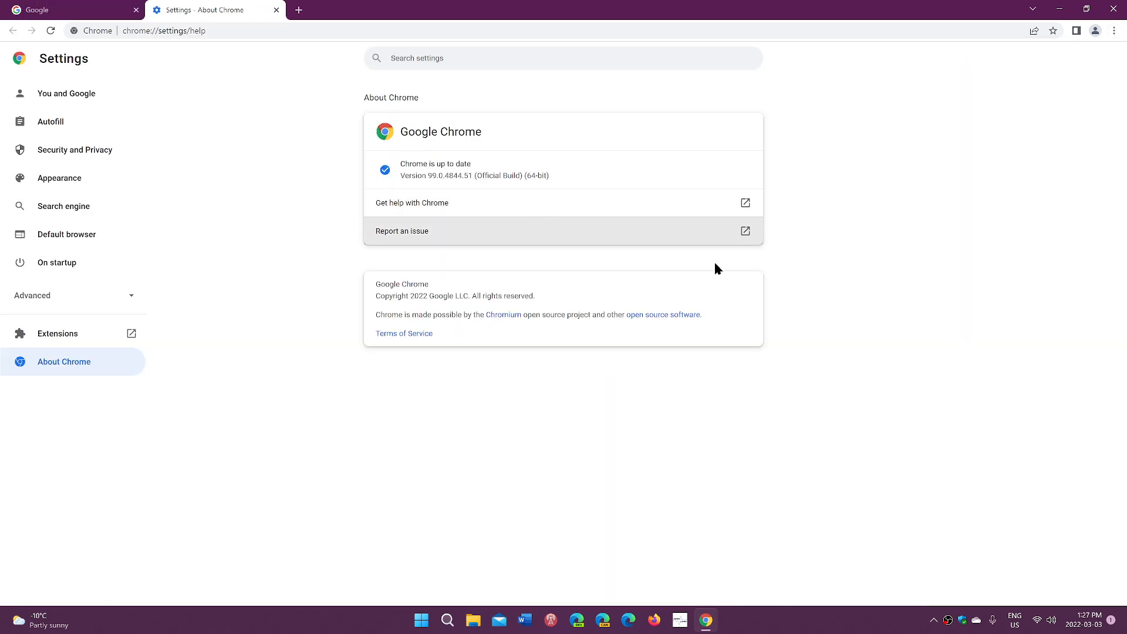
pyautogui.moveTo(915, 317)
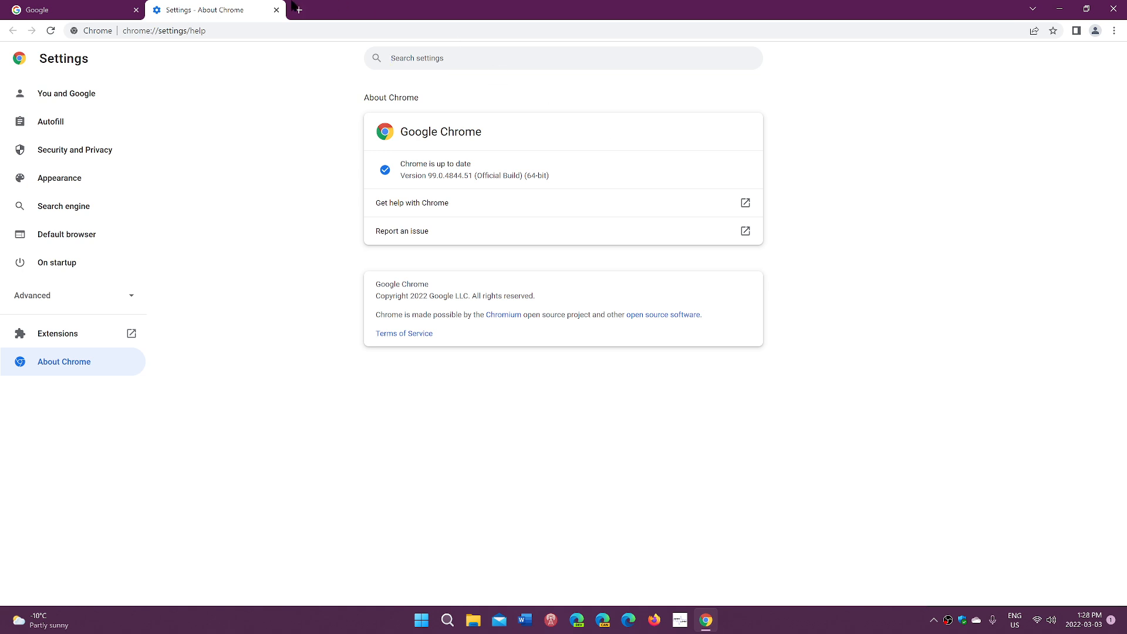
# - Close the About Chrome tab and return focus to the Google homepage search field
pyautogui.click(276, 9)
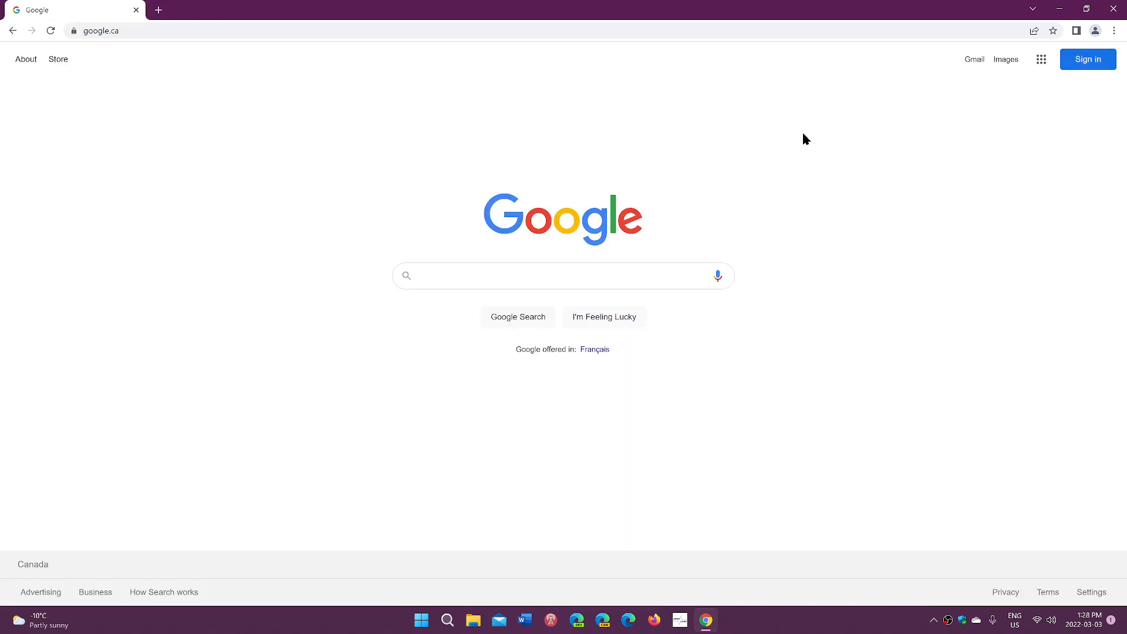
pyautogui.moveTo(718, 148)
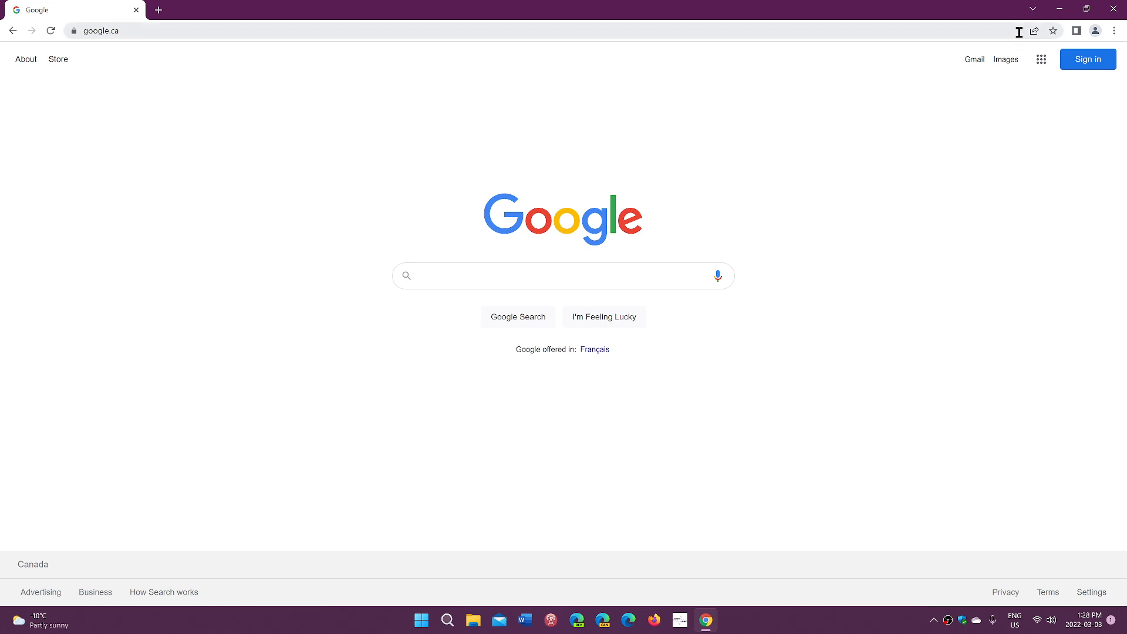
pyautogui.moveTo(1033, 120)
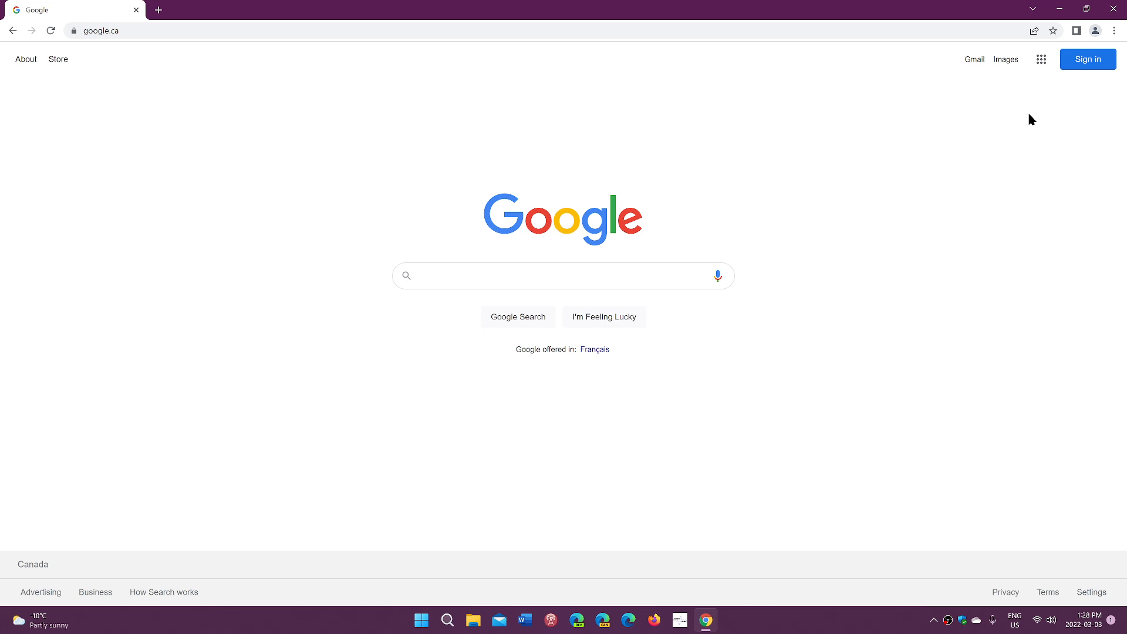
pyautogui.click(562, 274)
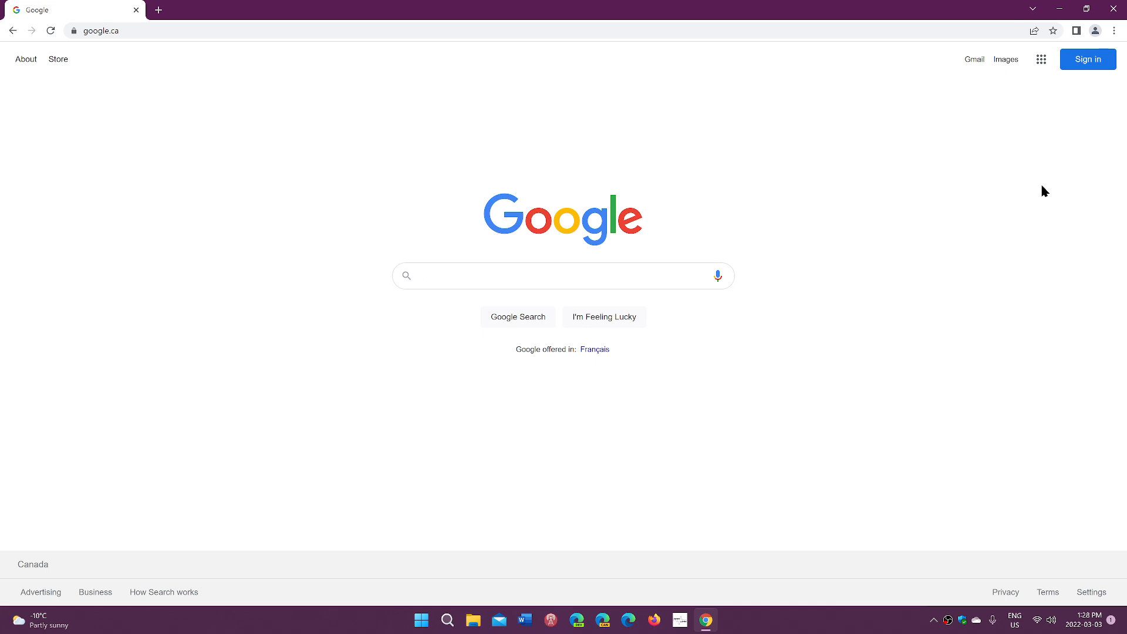
pyautogui.click(563, 275)
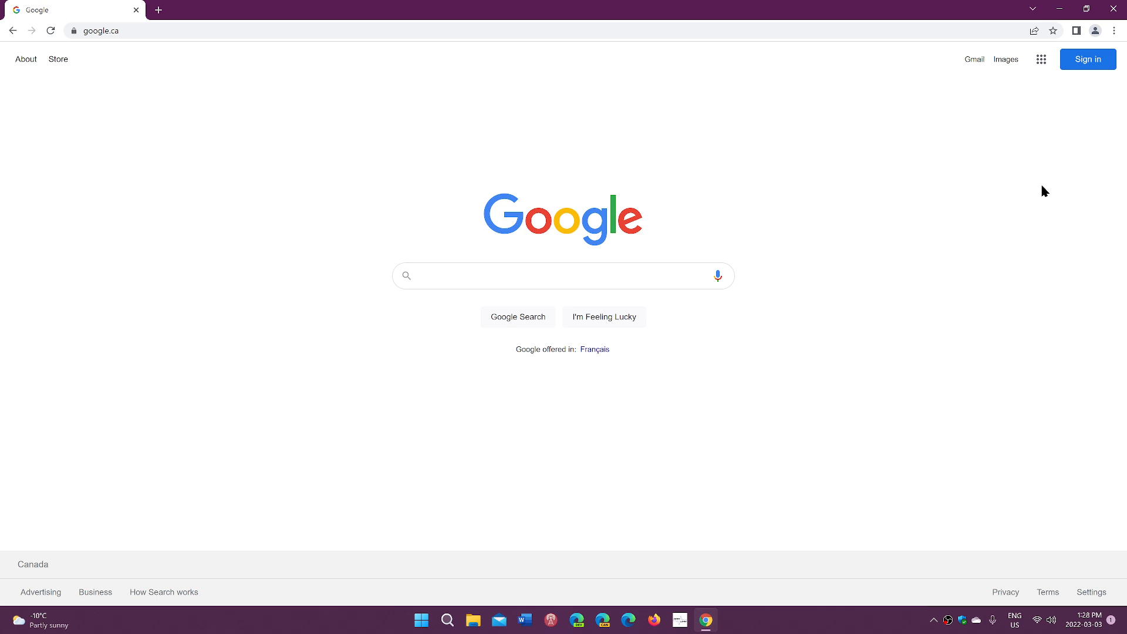
pyautogui.click(562, 275)
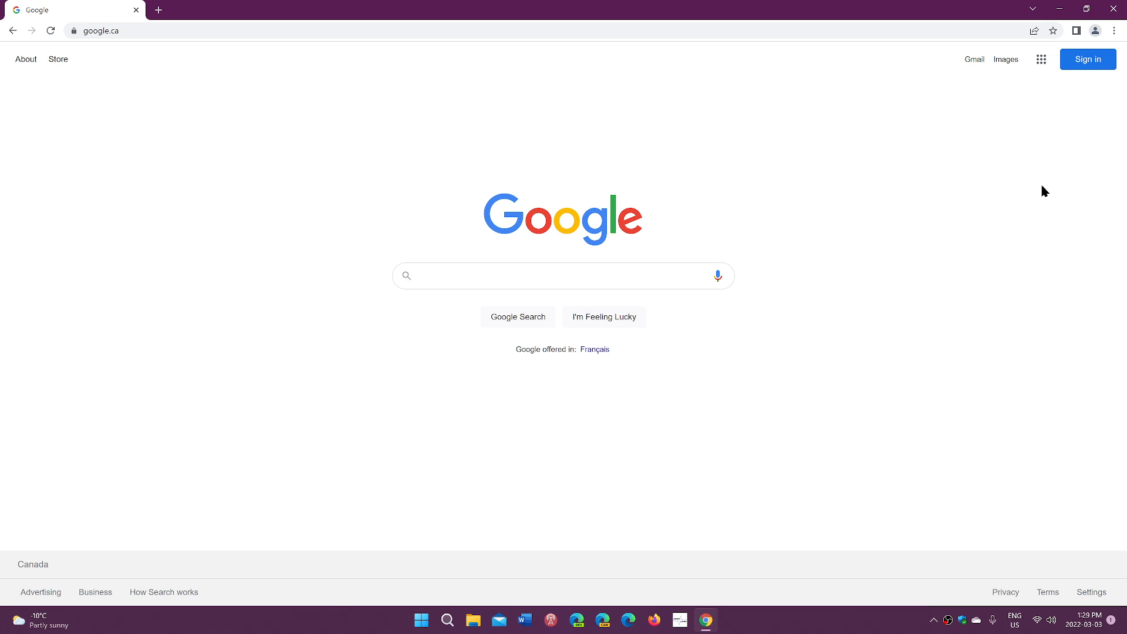
pyautogui.moveTo(878, 252)
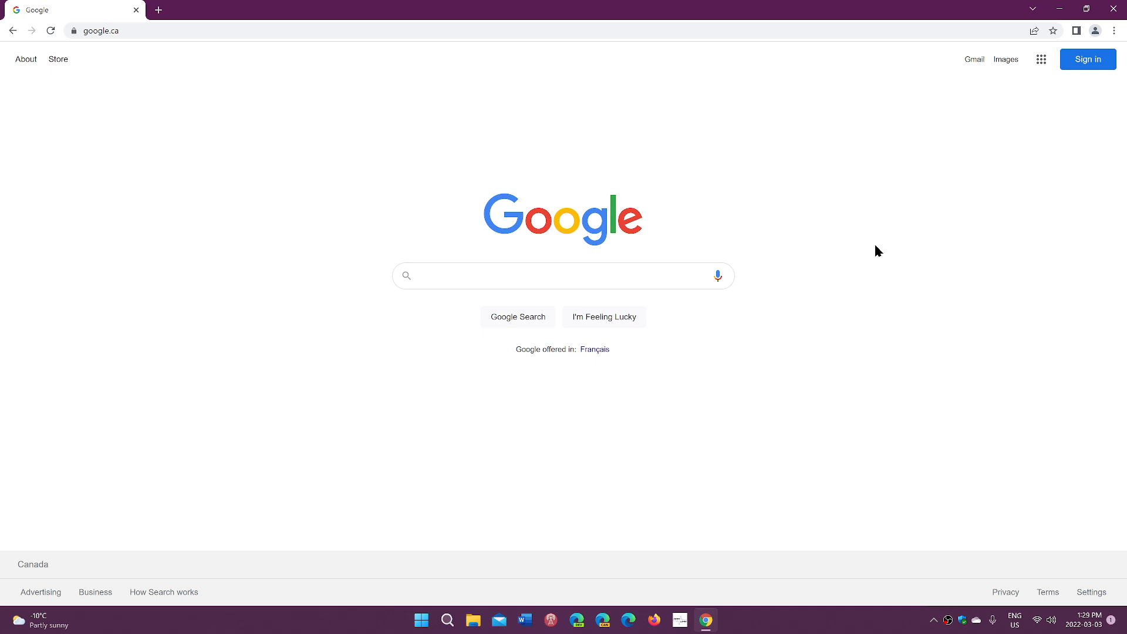
pyautogui.click(563, 275)
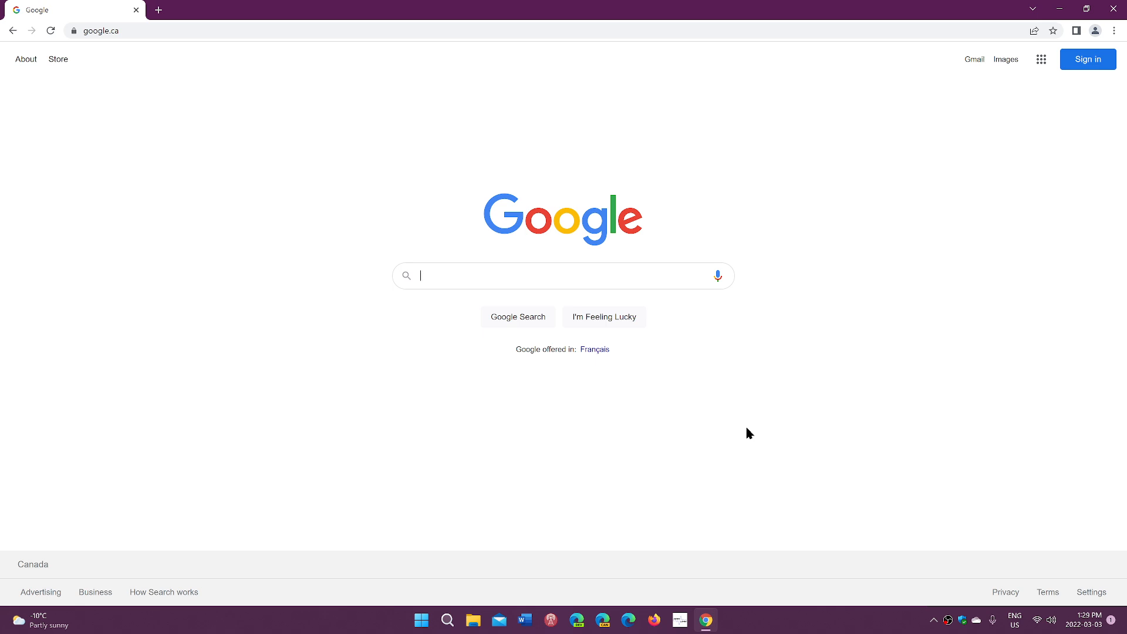
pyautogui.moveTo(548, 518)
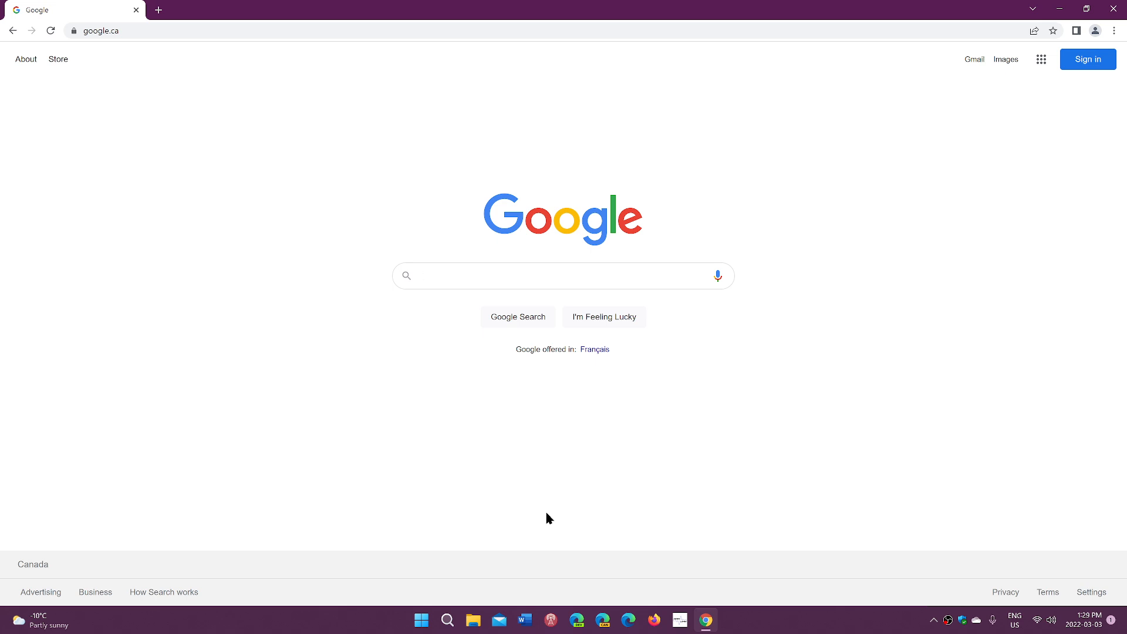
pyautogui.click(563, 275)
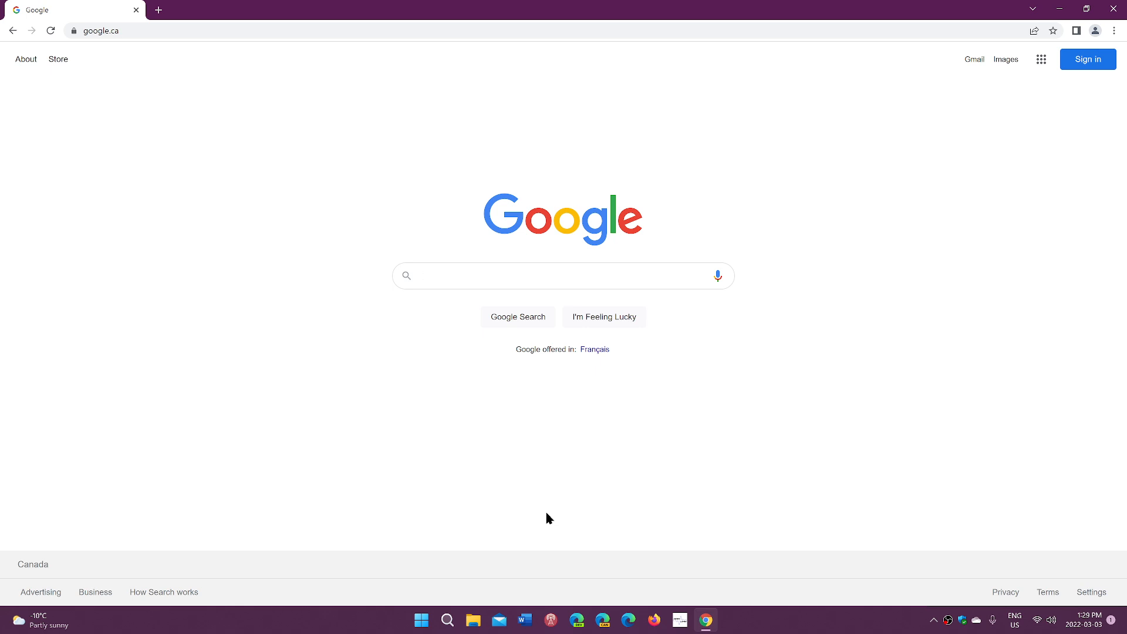
pyautogui.click(562, 275)
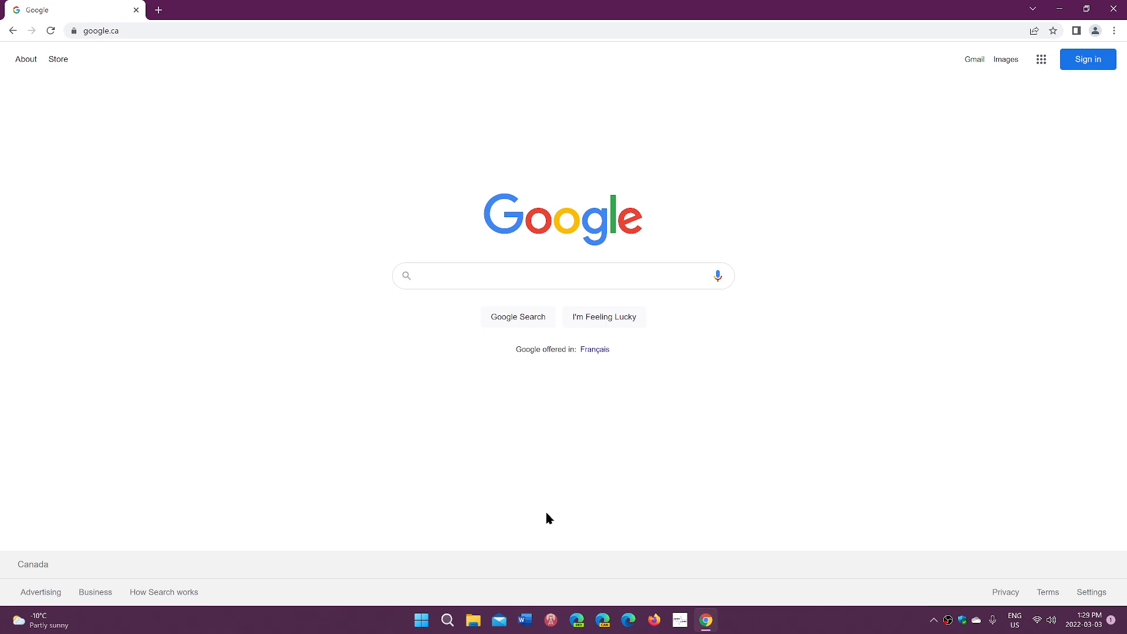
pyautogui.click(562, 275)
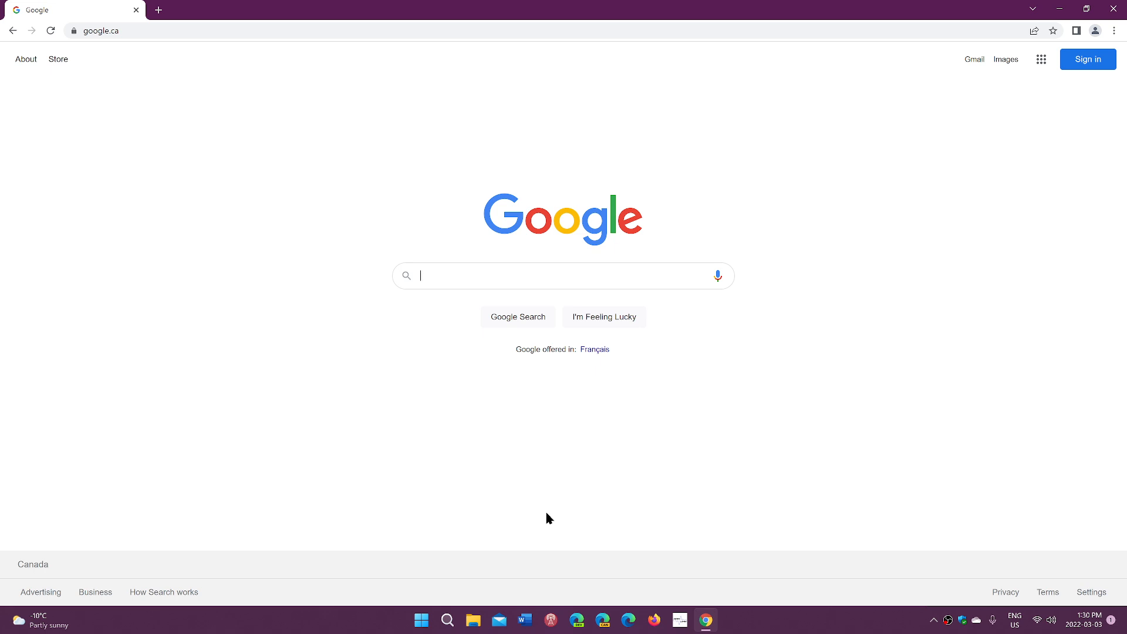
pyautogui.moveTo(940, 187)
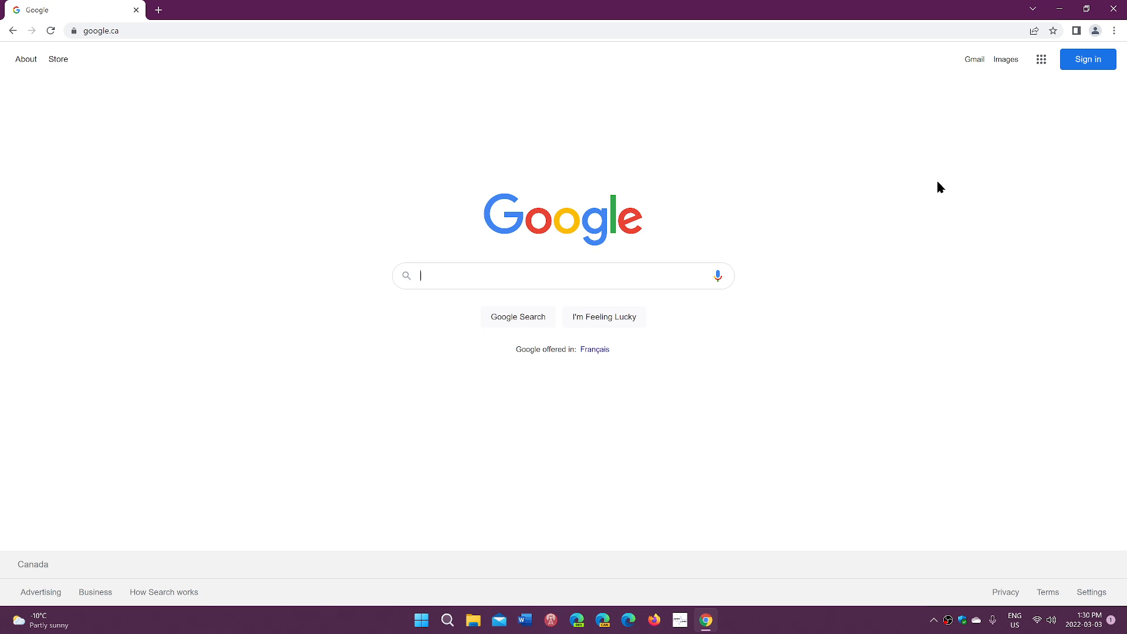
pyautogui.click(1115, 30)
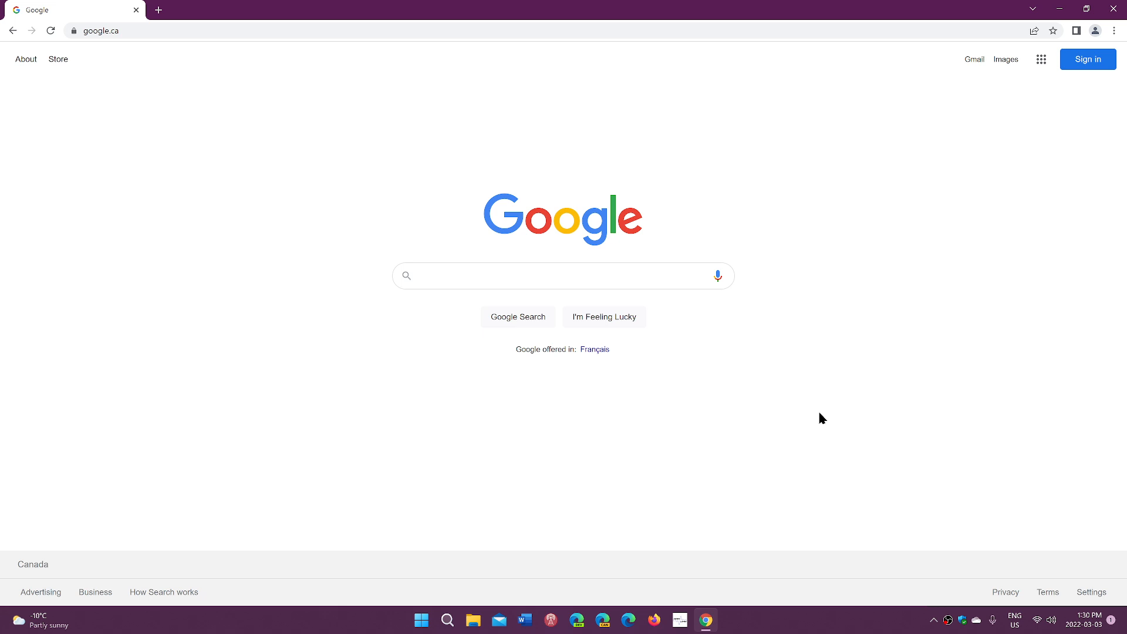
pyautogui.moveTo(848, 367)
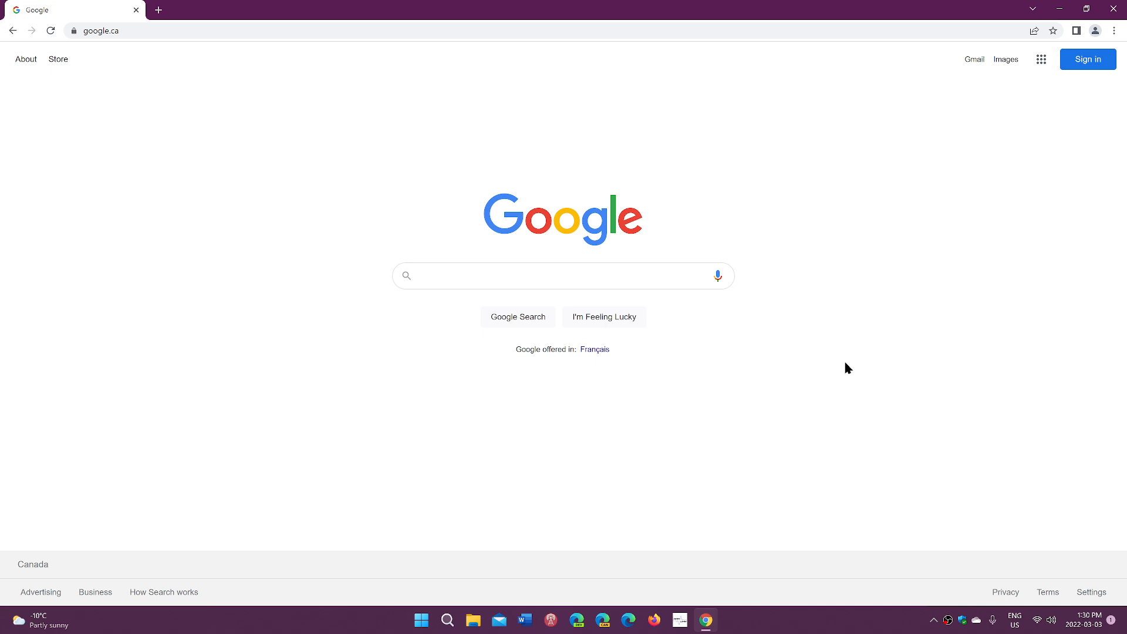
pyautogui.moveTo(989, 235)
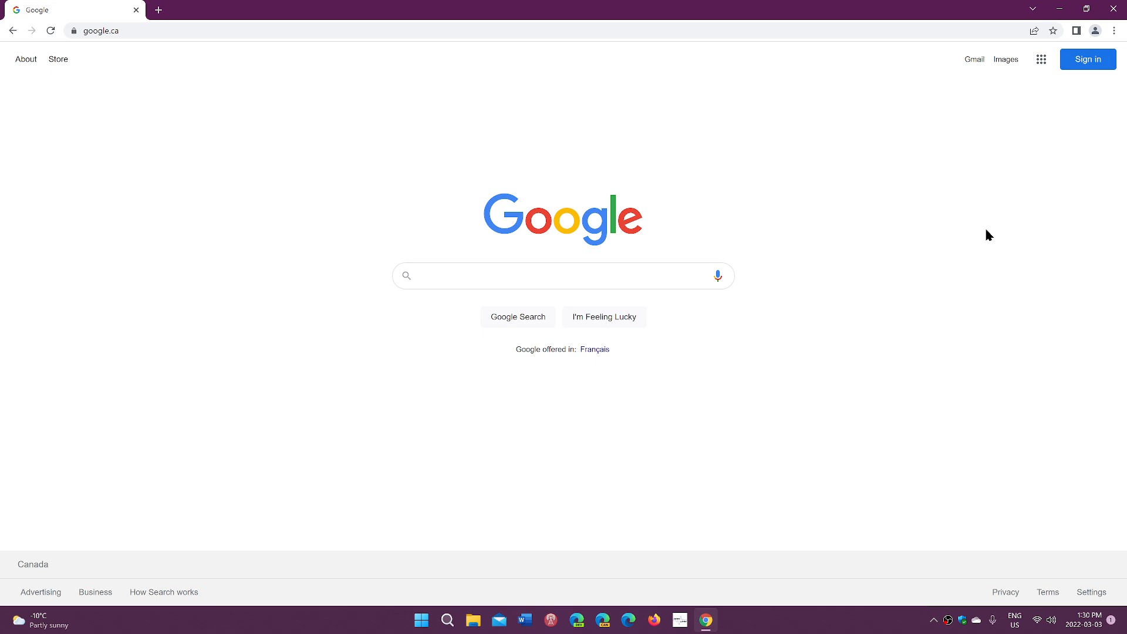
pyautogui.moveTo(1052, 121)
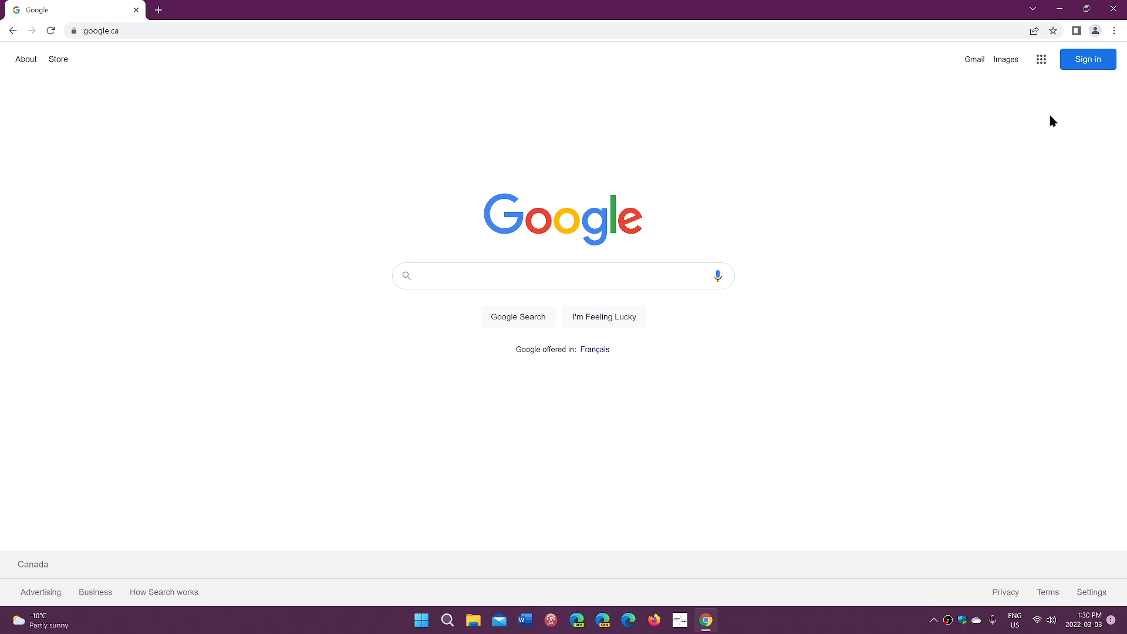
pyautogui.moveTo(725, 305)
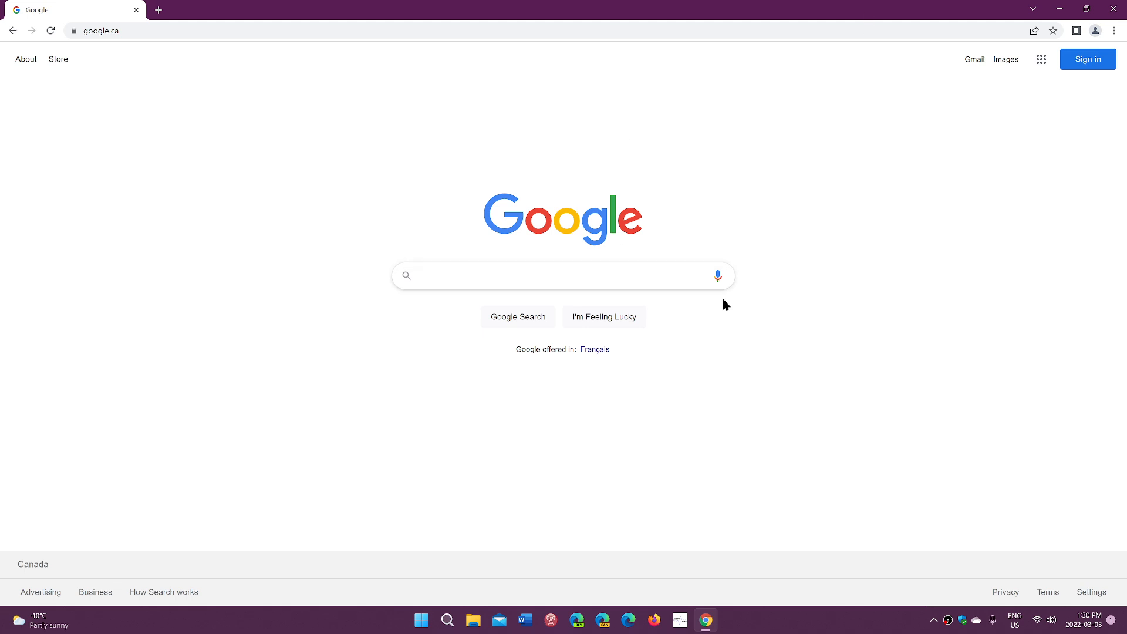
pyautogui.click(1116, 31)
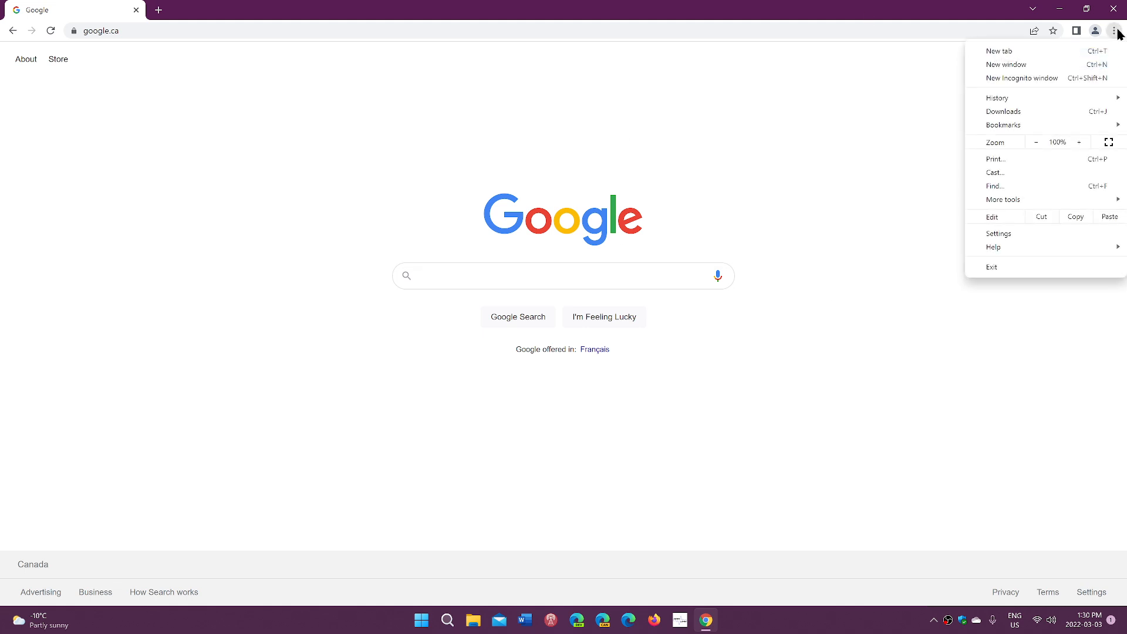
pyautogui.moveTo(995, 246)
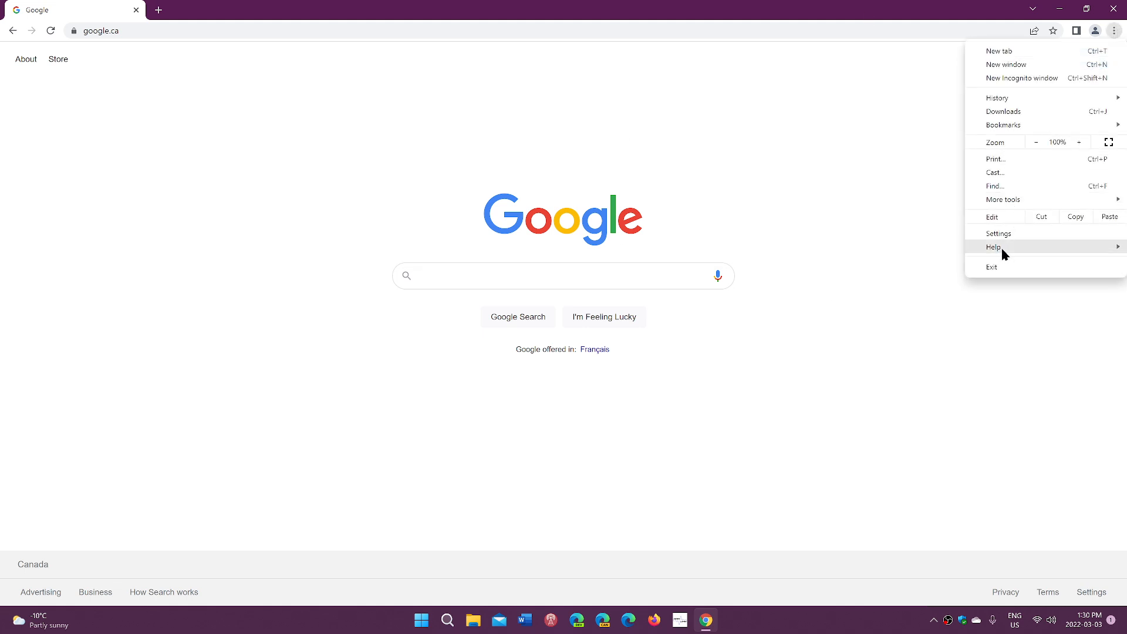
pyautogui.click(997, 246)
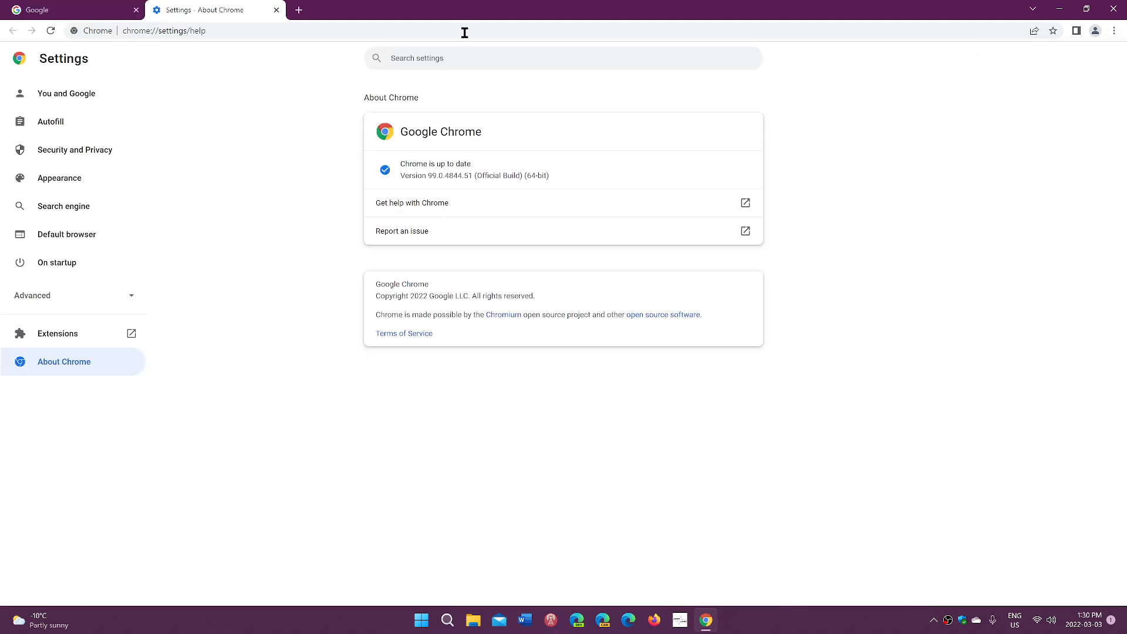
pyautogui.click(276, 10)
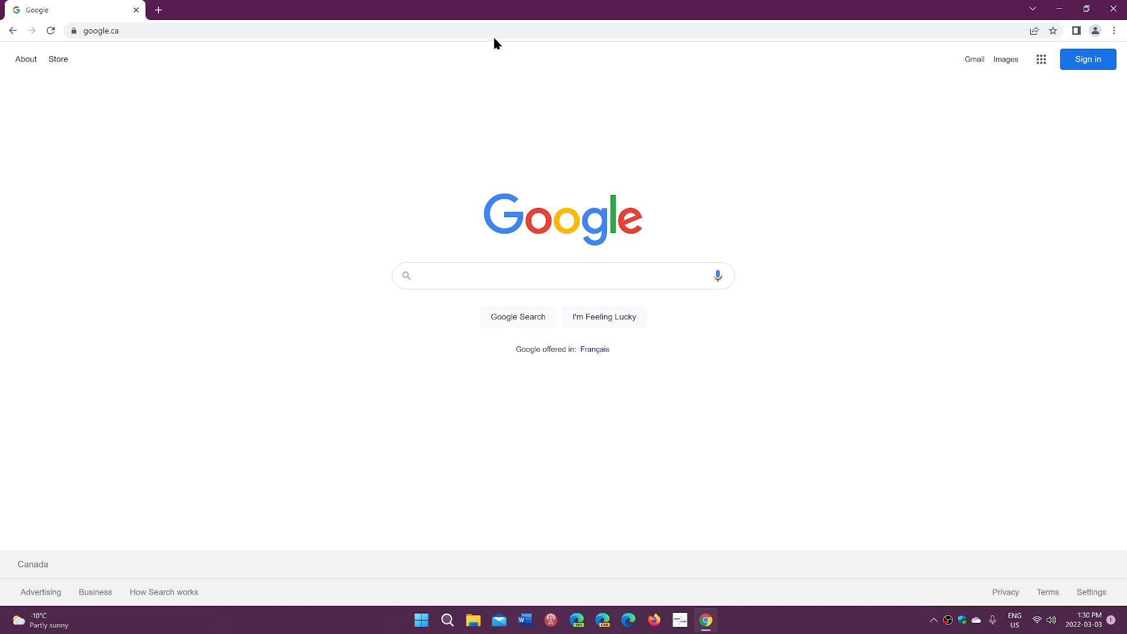